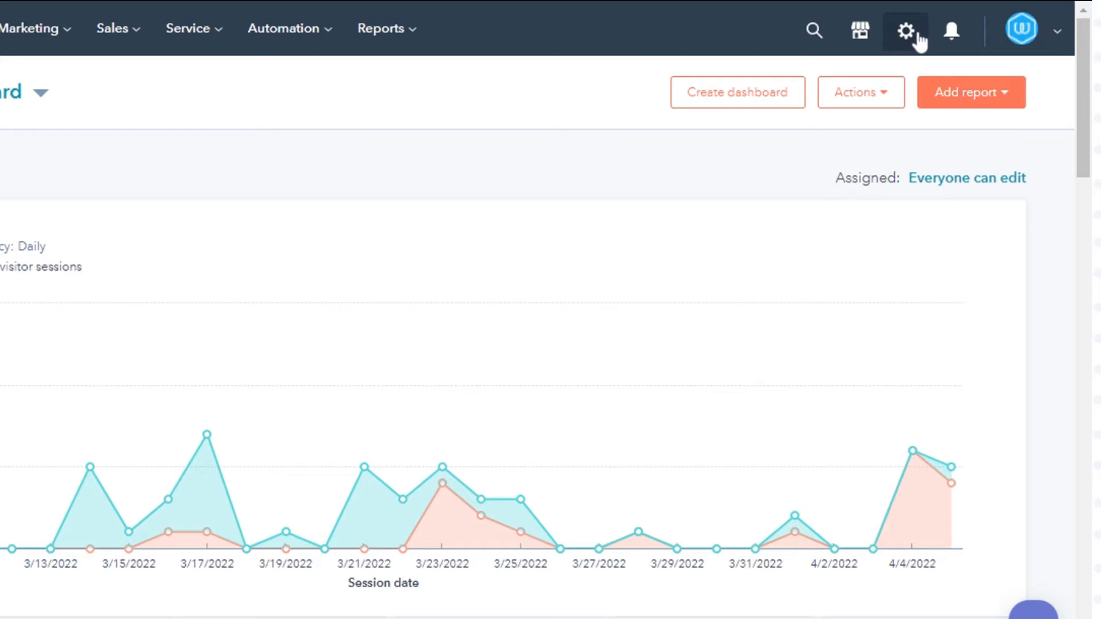
Step: Go to the Activities settings and show the Email Logging page
click(905, 30)
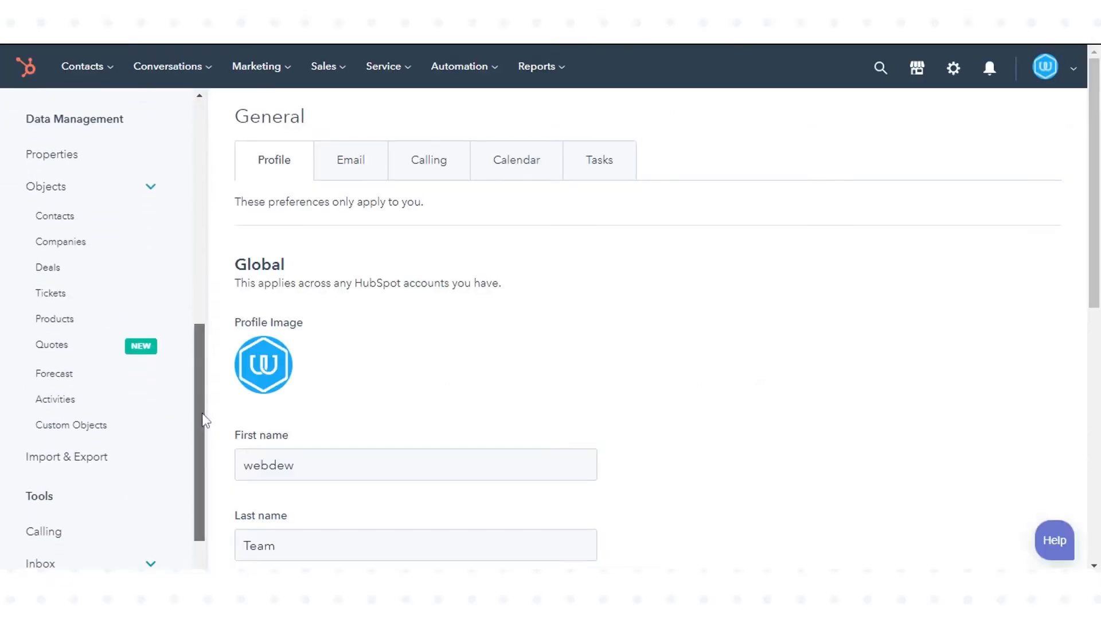
mouse_move(96, 406)
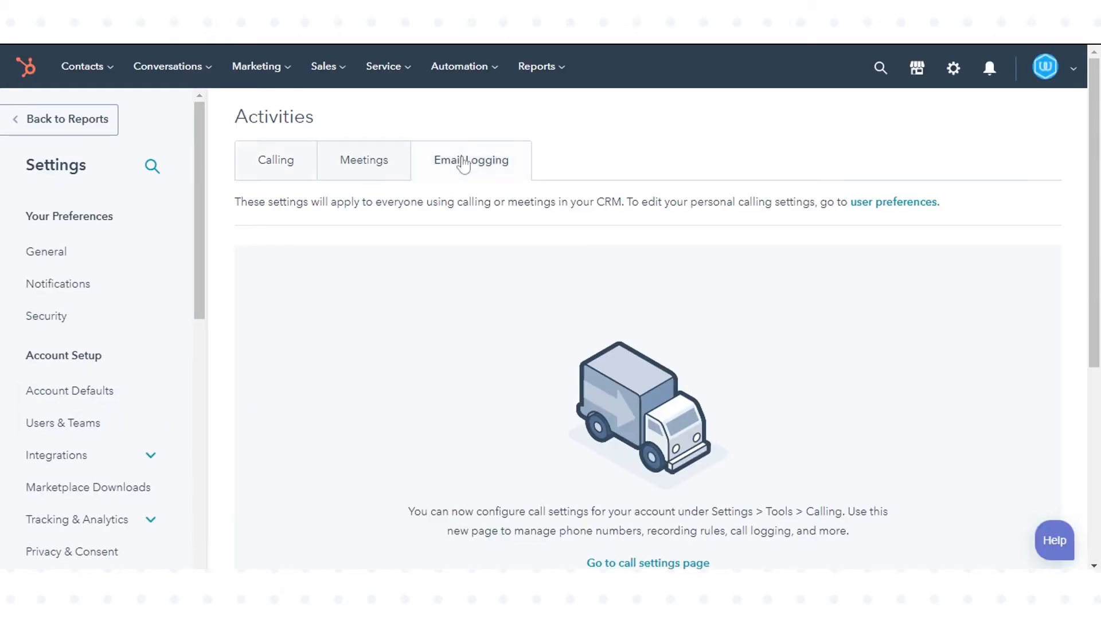
click(470, 160)
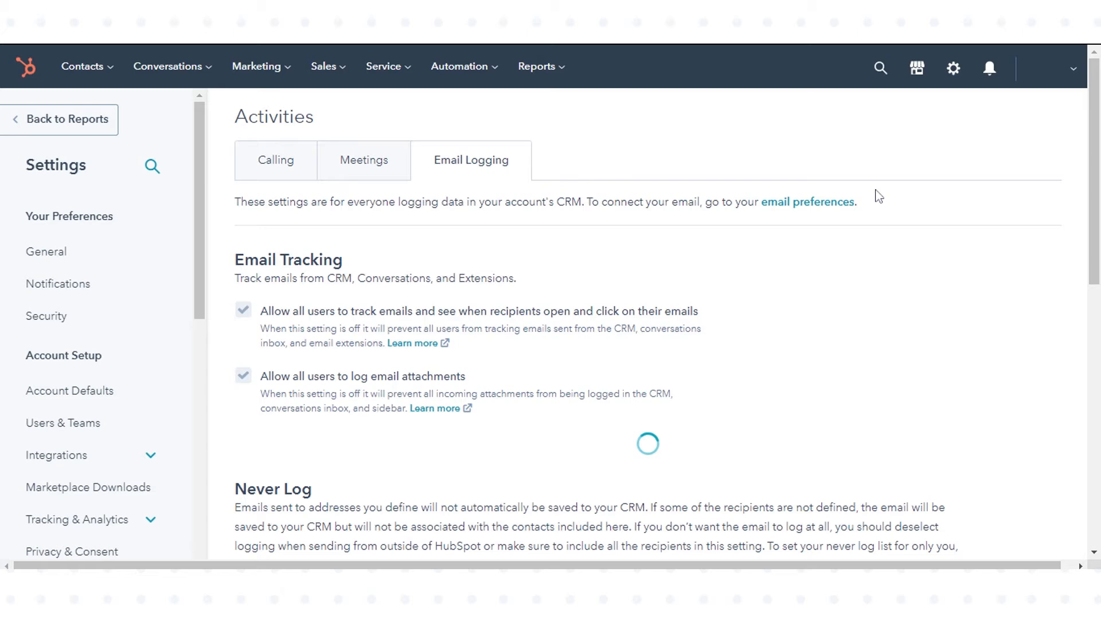
scroll(down, 3)
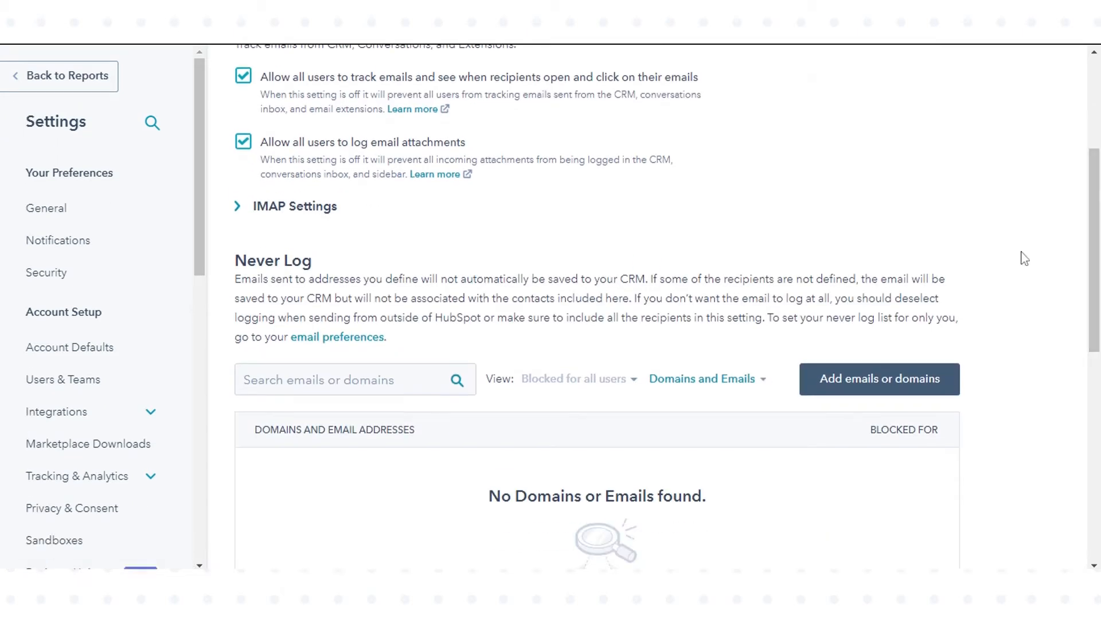
Step: Expand IMAP Settings and start adding IMAP settings for the account
click(294, 205)
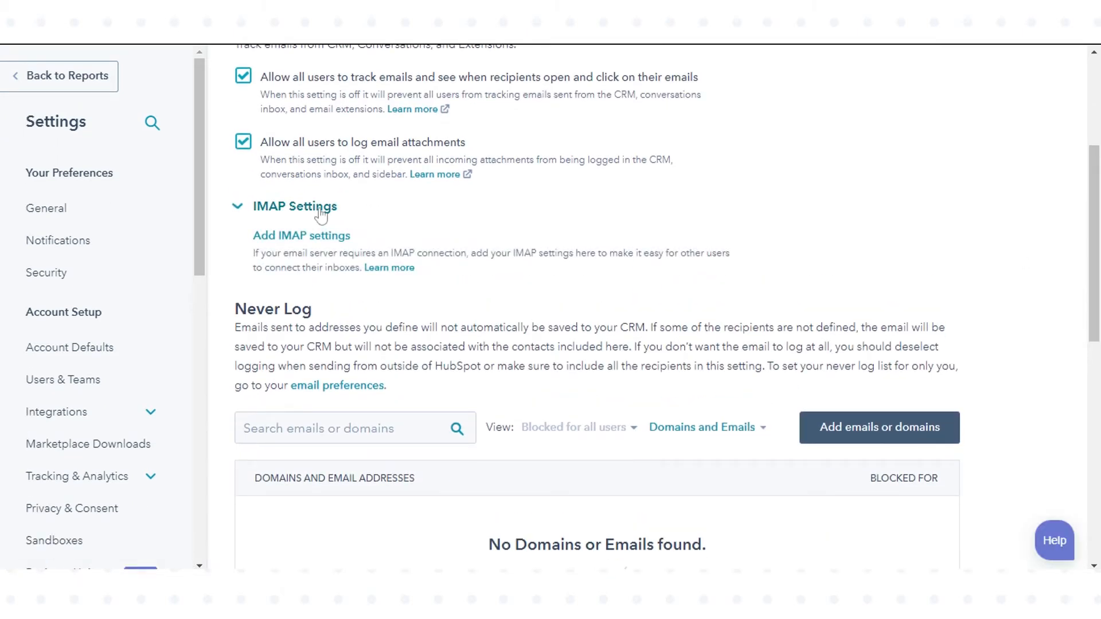
click(302, 235)
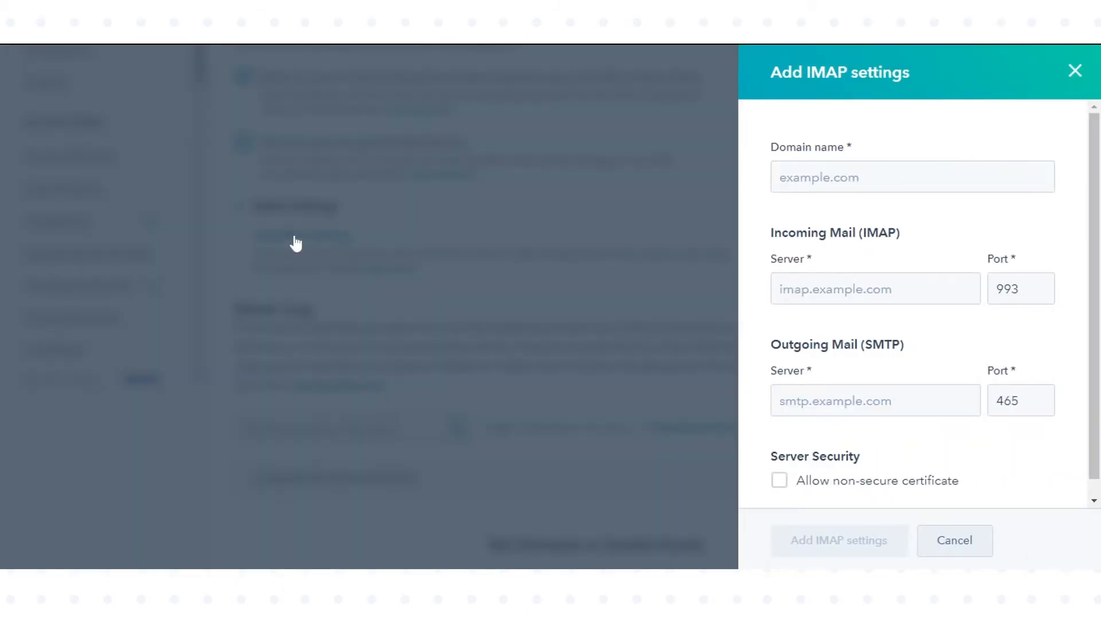
mouse_move(647, 202)
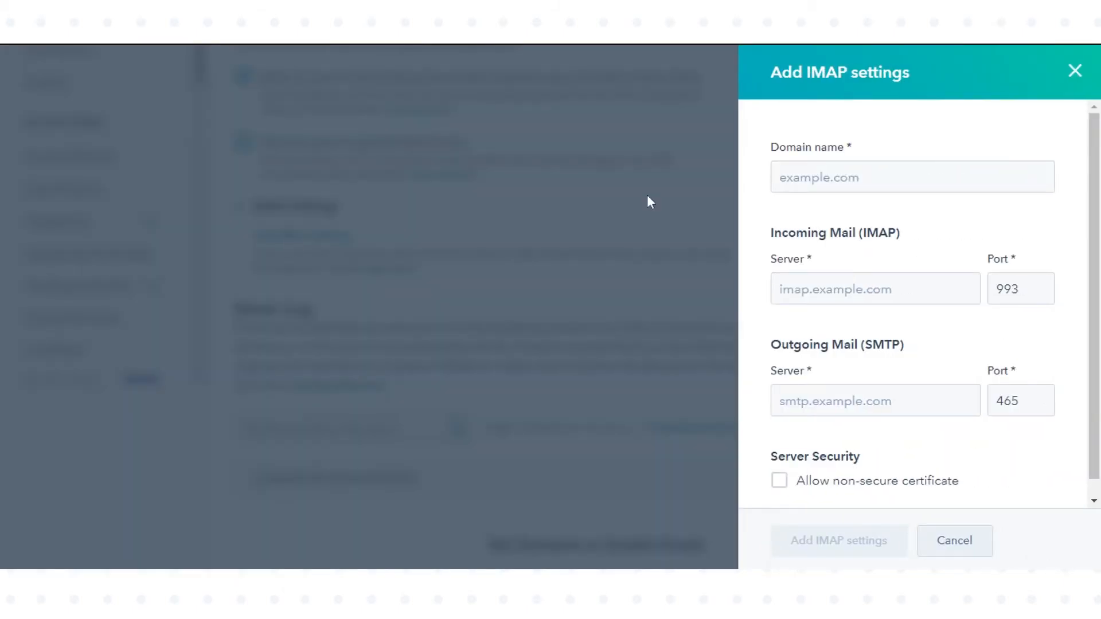
Step: Focus the Domain name and server fields in the Add IMAP settings panel, leaving them empty
click(912, 177)
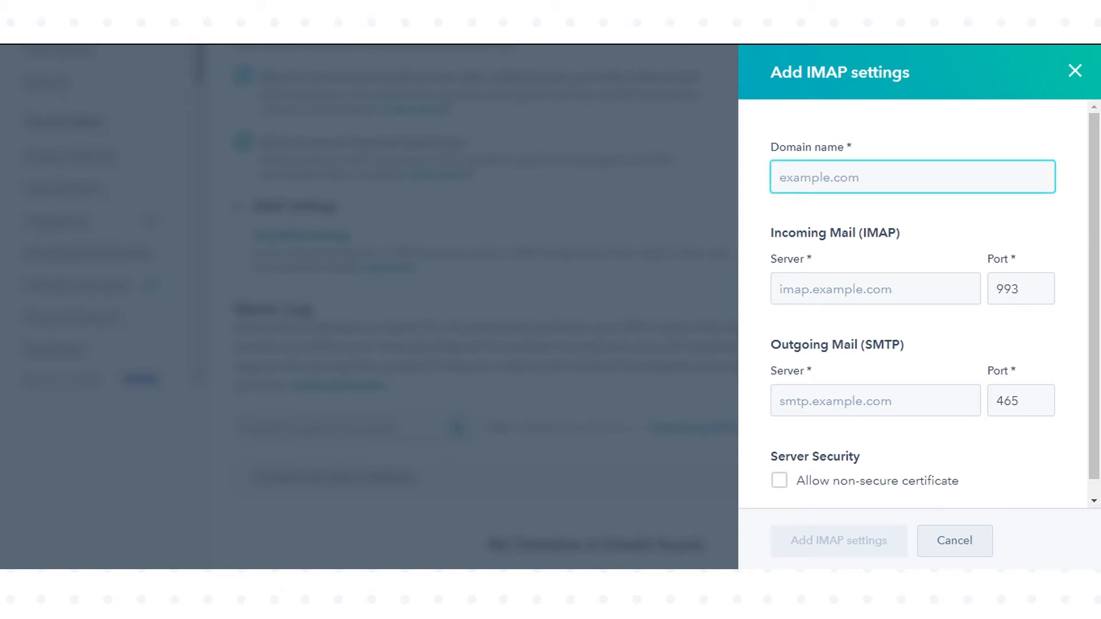
click(912, 176)
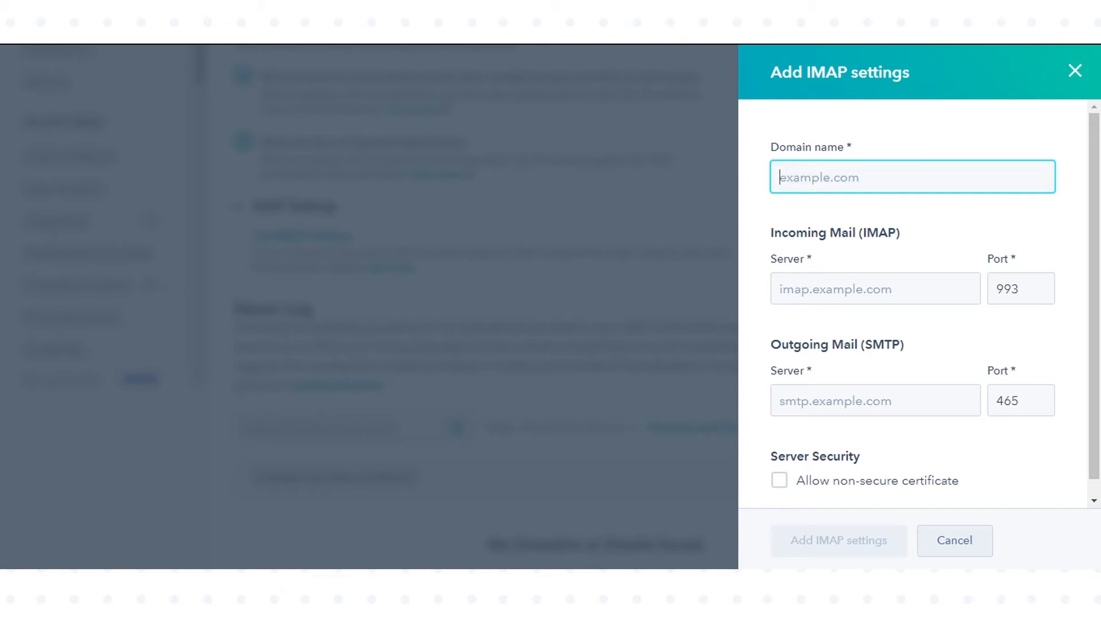
click(875, 289)
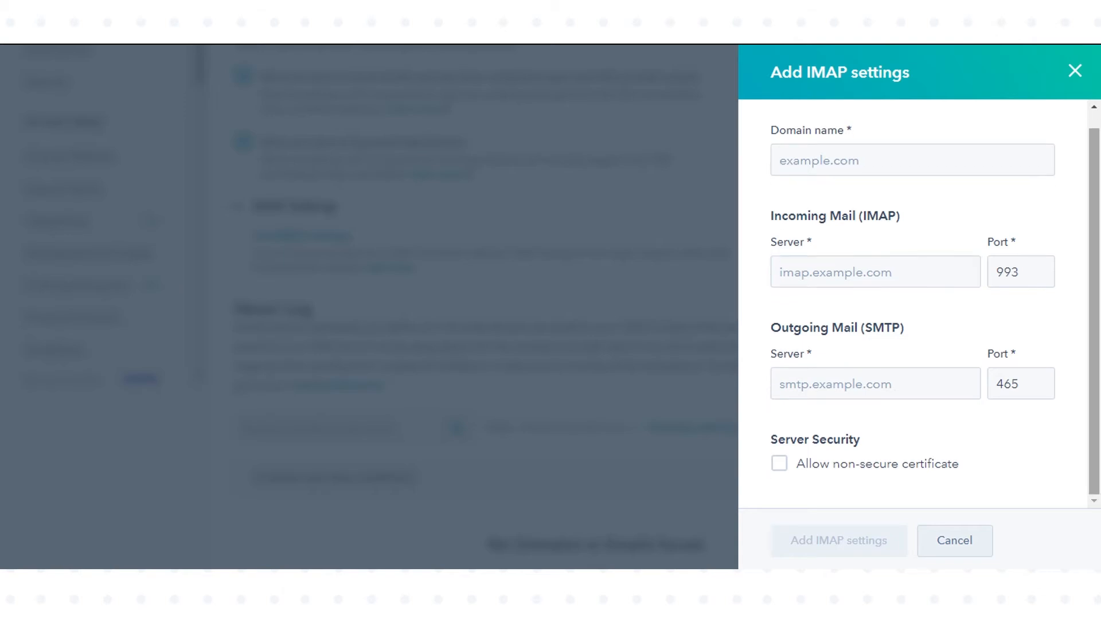
Step: Focus the SMTP Server field and enable 'Allow non-secure certificate'
click(875, 273)
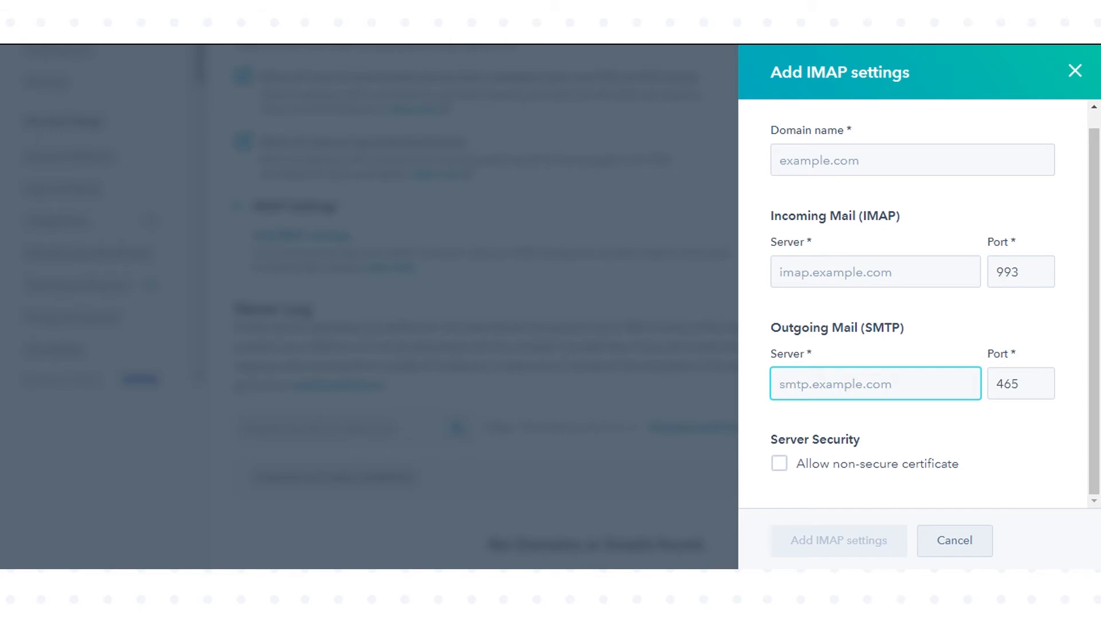
click(843, 384)
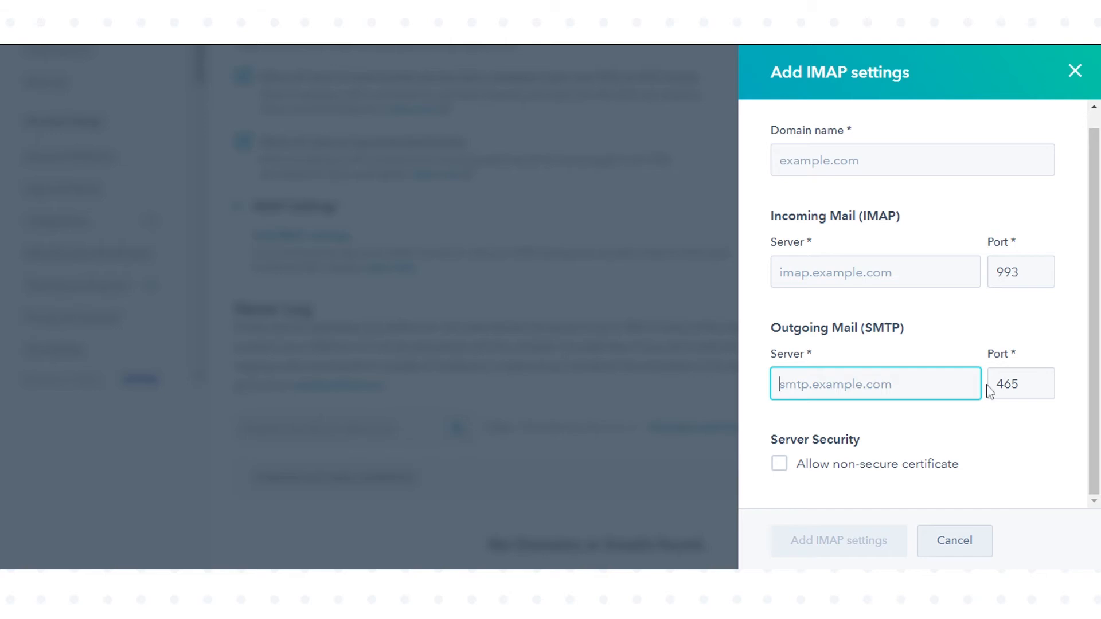
click(780, 465)
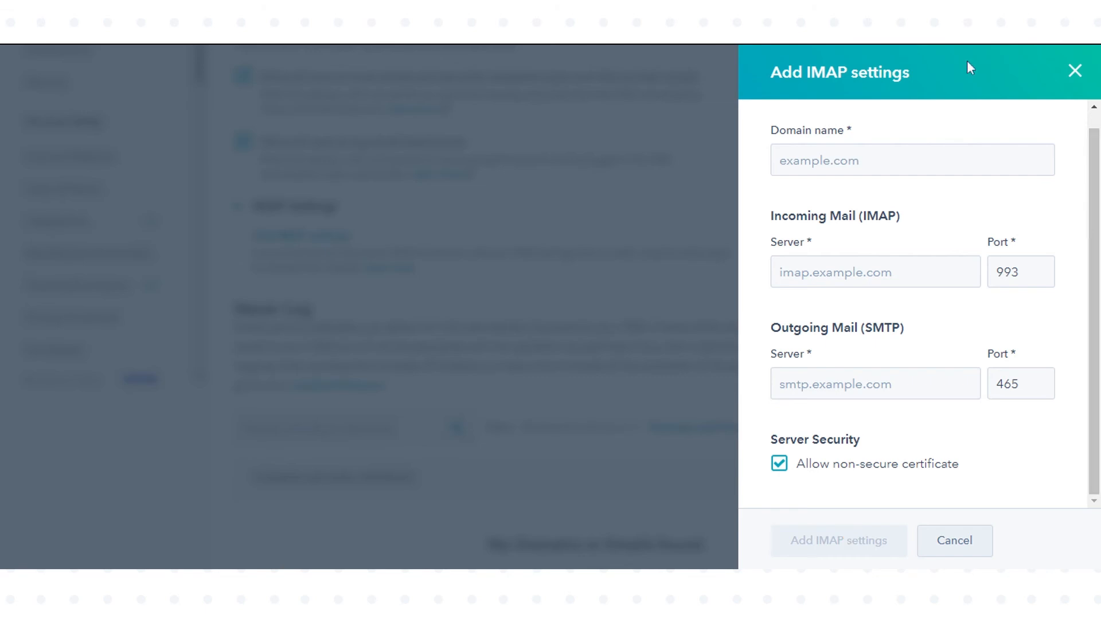
mouse_move(964, 52)
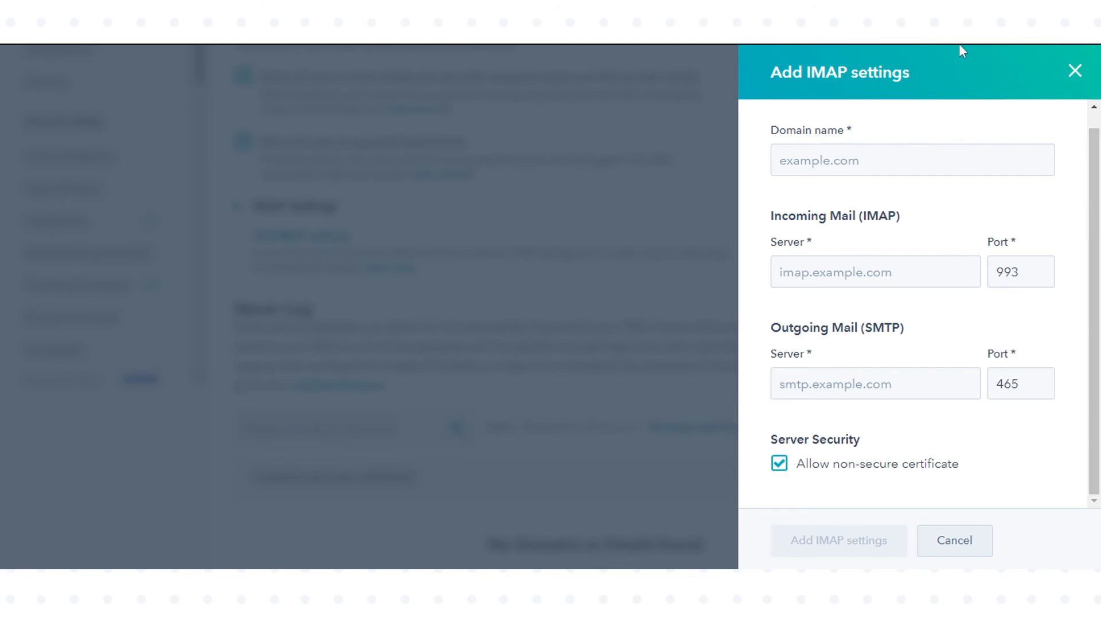